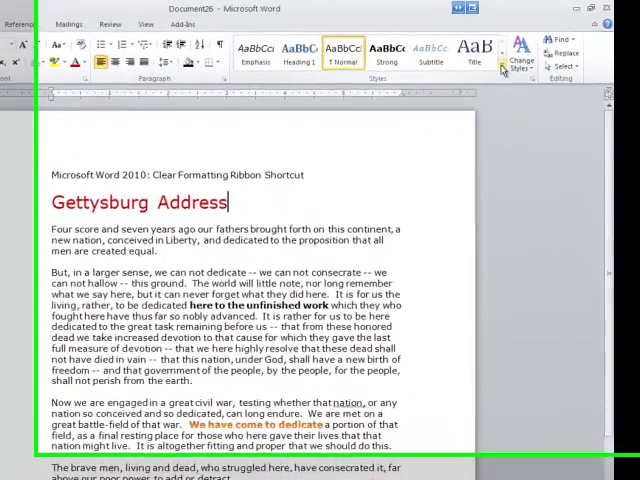
Select the whole Gettysburg Address document, including heading, title and all paragraphs
{"action": "left_click", "coordinate": [505, 73]}
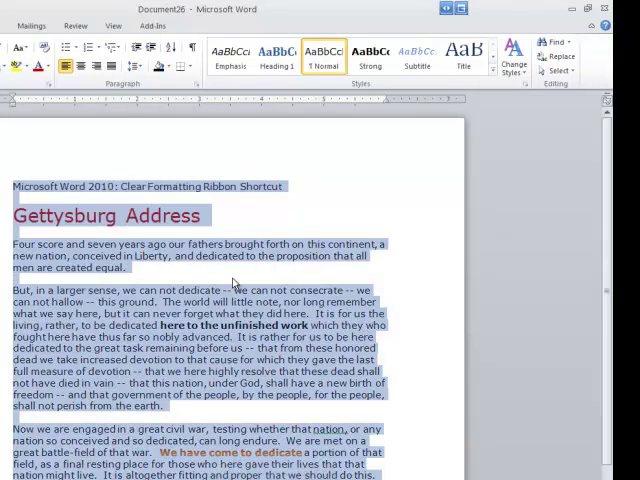
{"action": "mouse_move", "coordinate": [46, 48]}
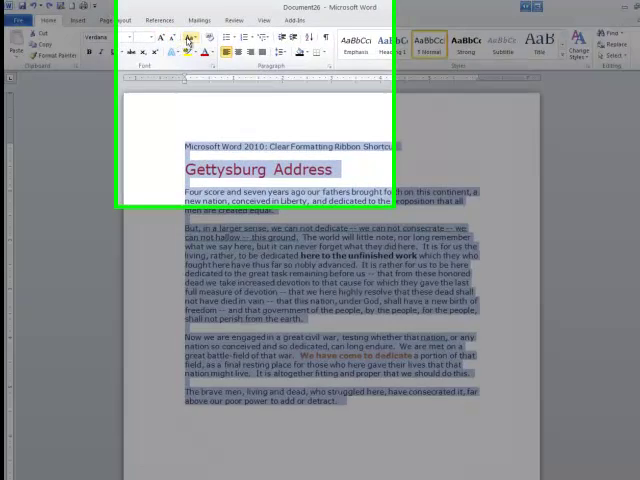
{"action": "mouse_move", "coordinate": [214, 89]}
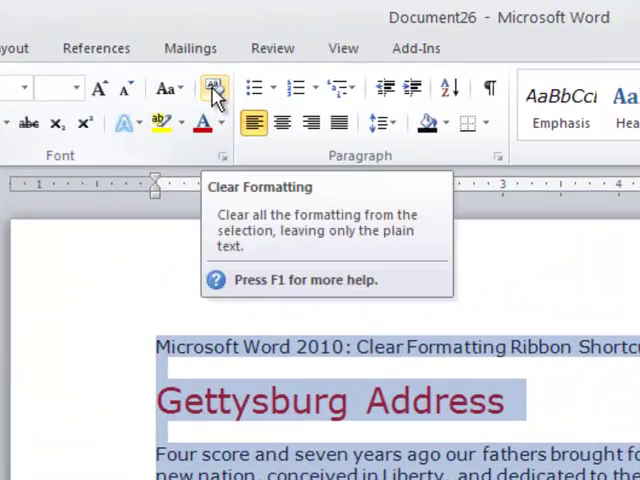
Clear all formatting from the selection, removing the red title and bold orange phrases
{"action": "left_click", "coordinate": [214, 88]}
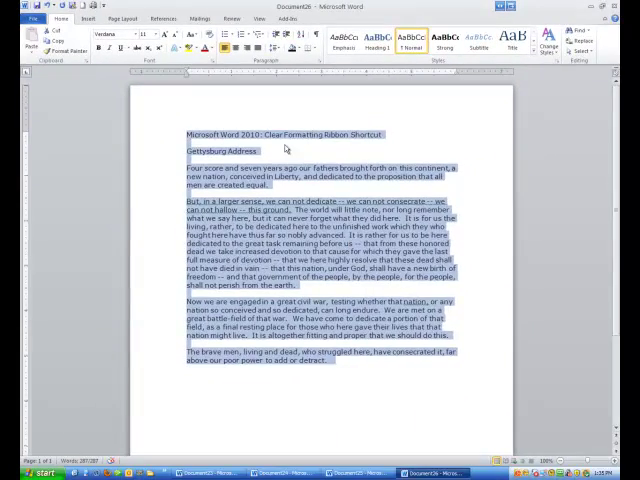